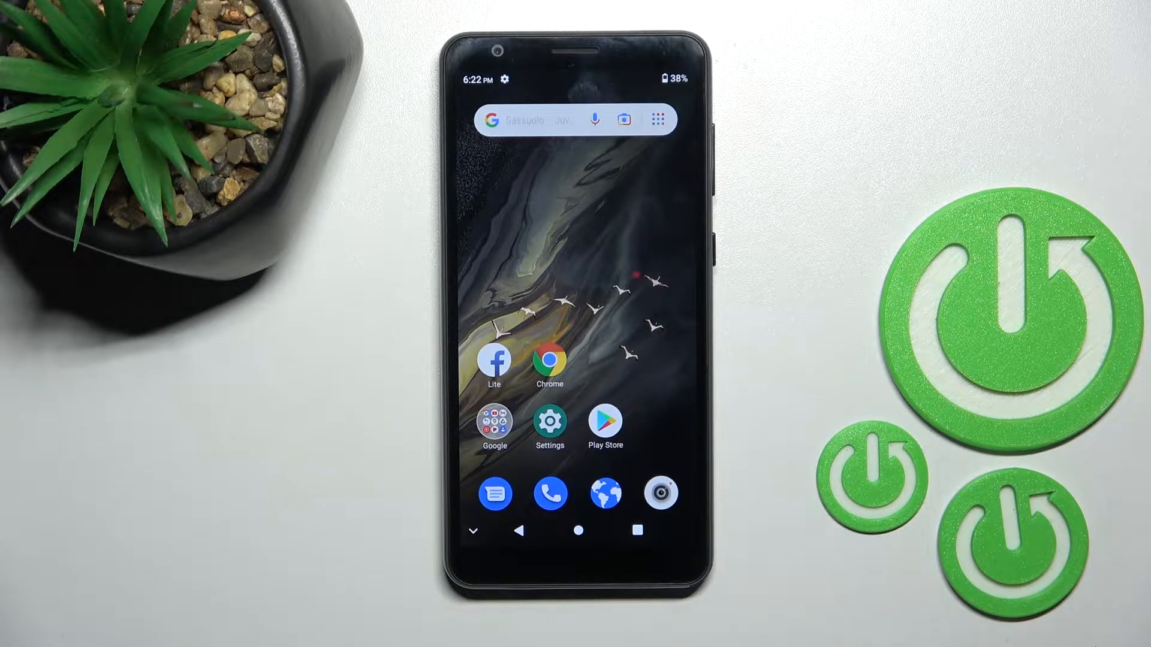
# Step: Open the phone's Settings app to reach the Wi-Fi network list
pyautogui.click(549, 423)
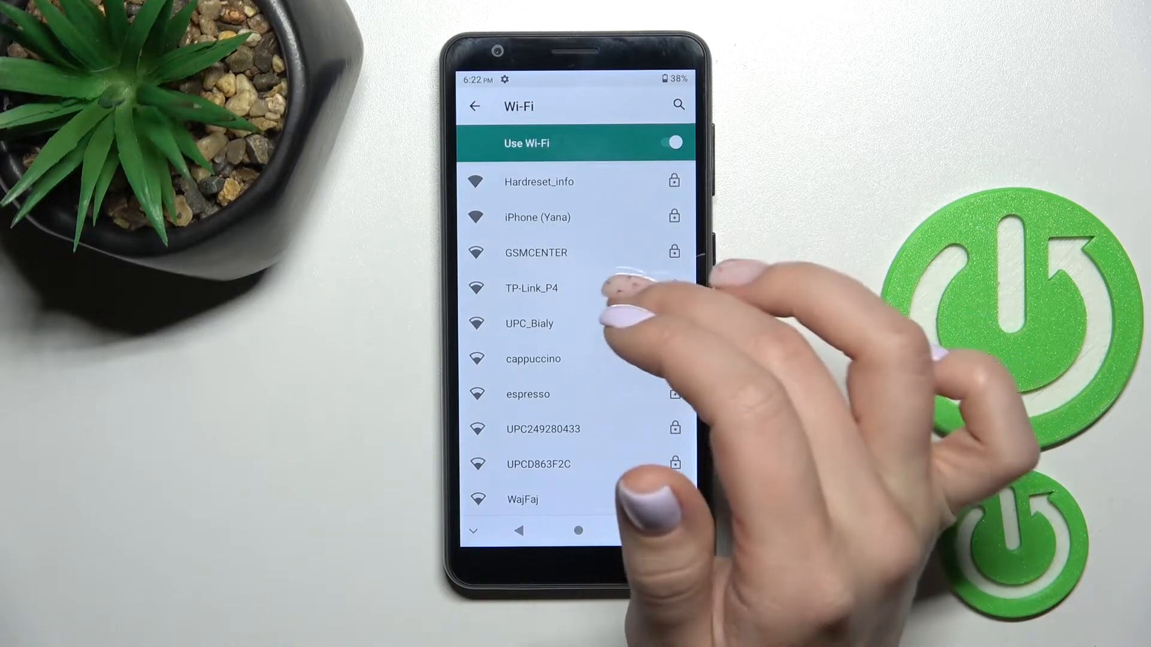
# Step: Join the secured "iPhone (Yana)" network from the Wi-Fi list
pyautogui.click(537, 217)
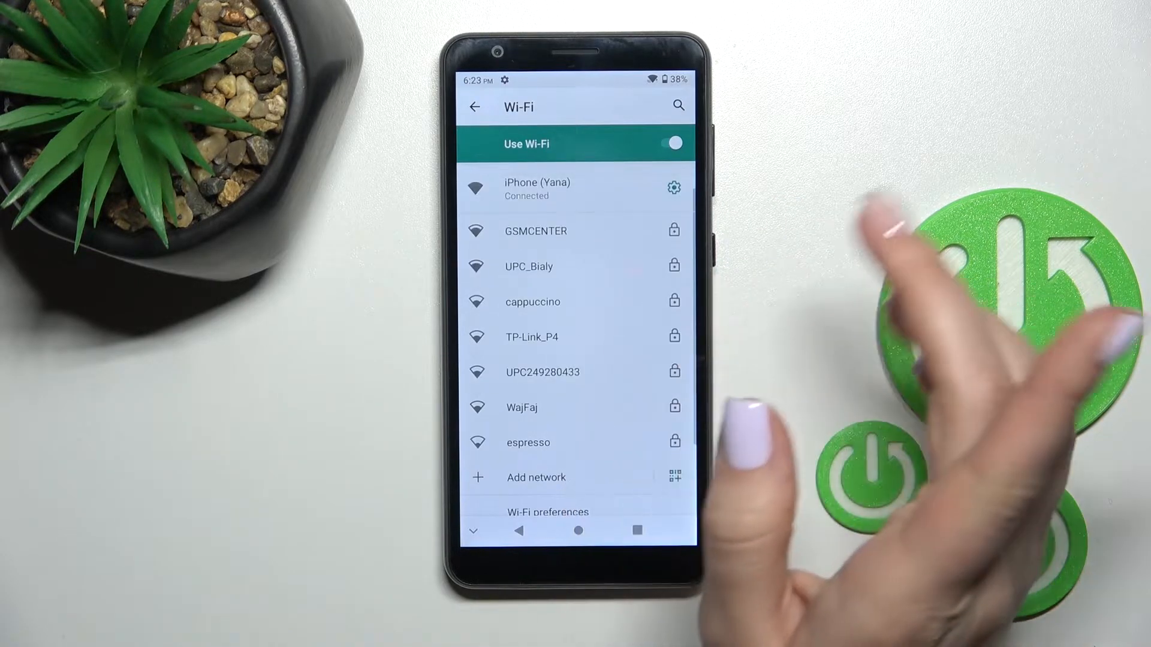
pyautogui.click(535, 230)
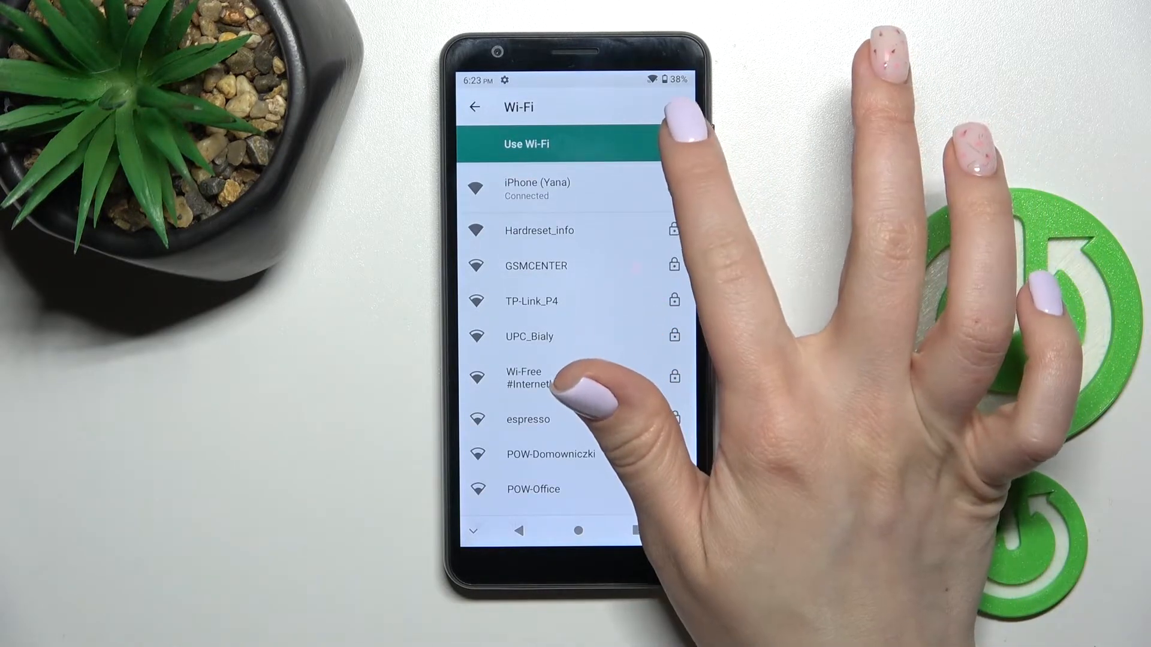
# Step: Switch off Use Wi-Fi and return to the home screen
pyautogui.click(664, 144)
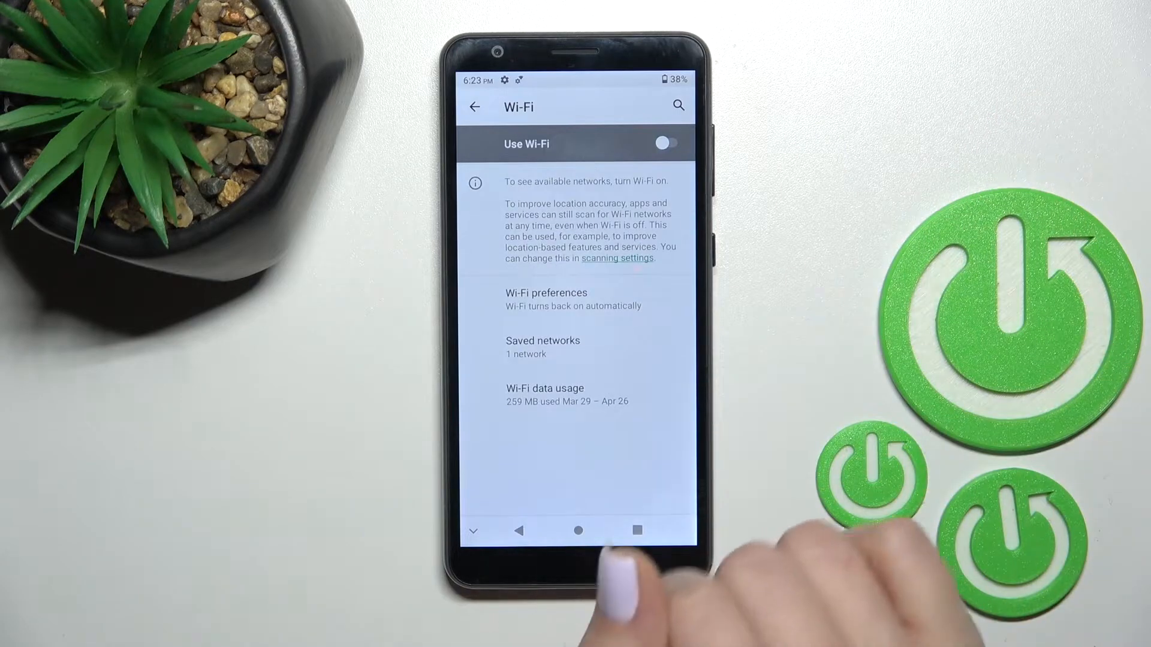
pyautogui.click(578, 530)
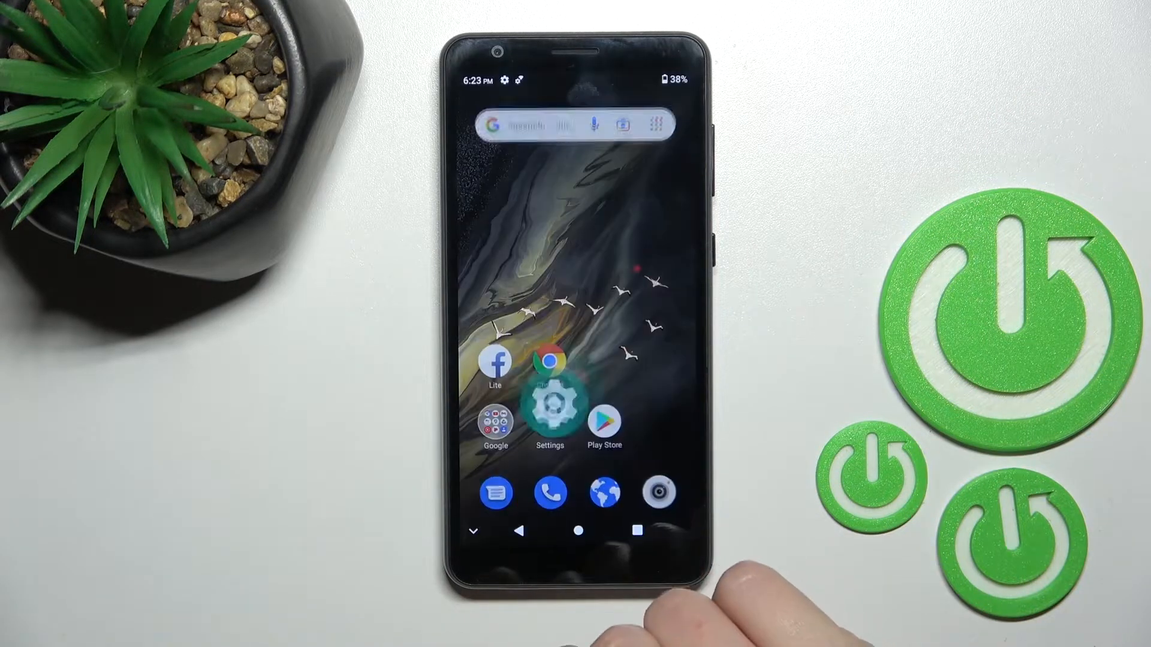